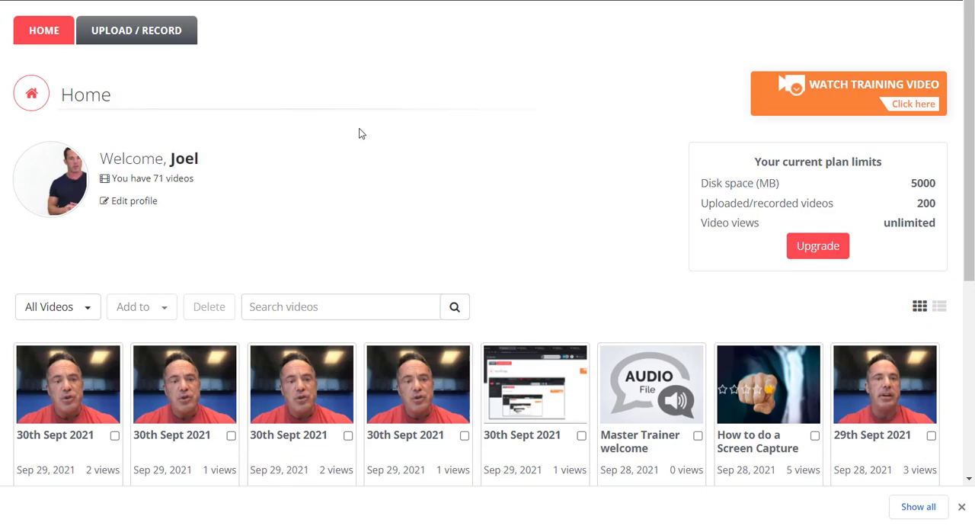
Step: Scroll the Home page down to the video grid to reach the screen-capture video
{"action": "scroll", "scroll_direction": "down", "scroll_amount": 3}
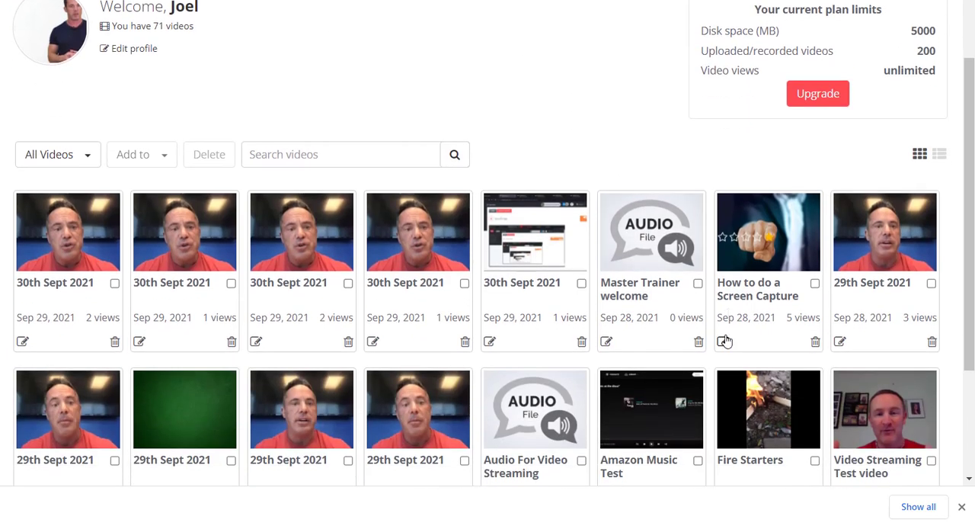
{"action": "mouse_move", "coordinate": [768, 232]}
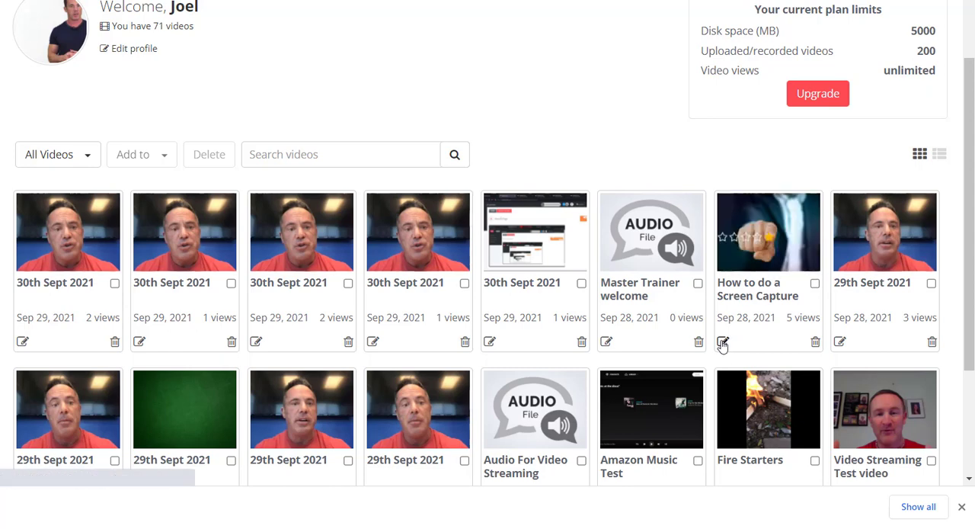
{"action": "mouse_move", "coordinate": [719, 346]}
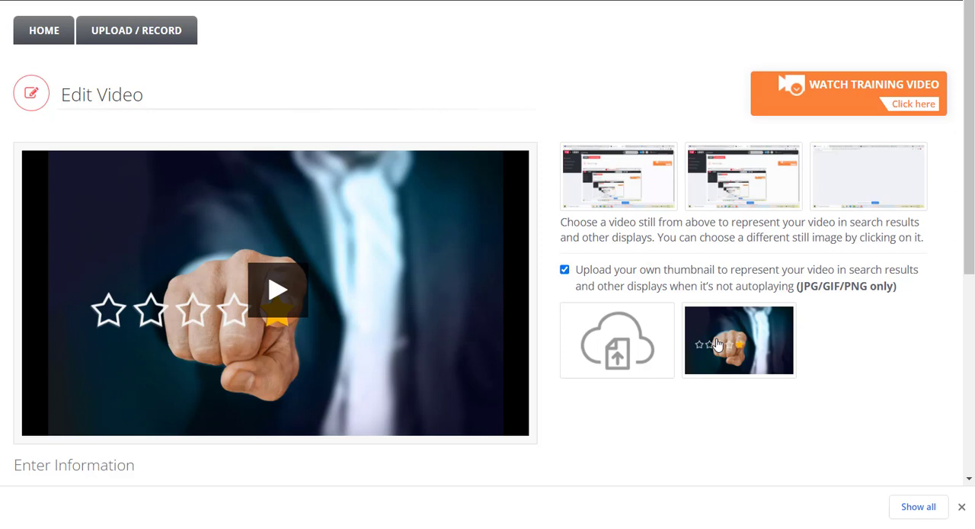
{"action": "scroll", "scroll_direction": "down", "scroll_amount": 3}
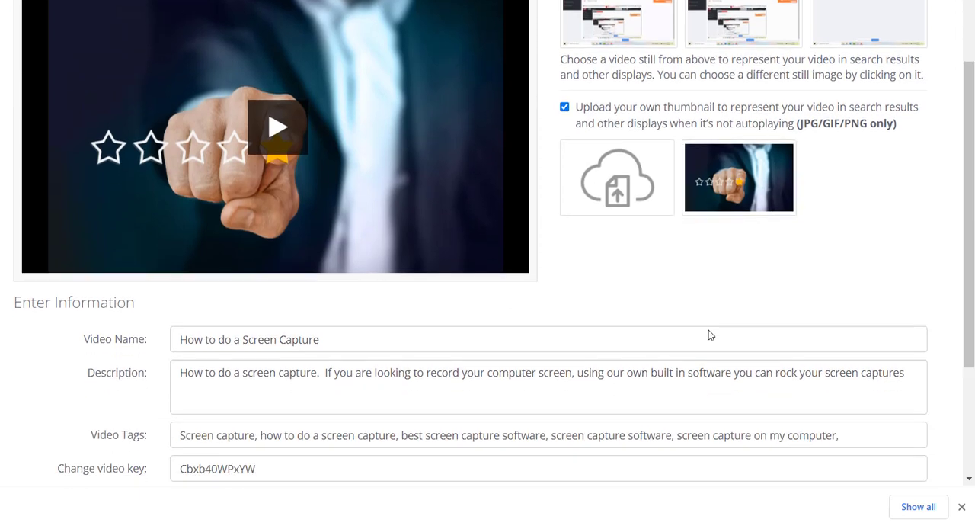
{"action": "scroll", "scroll_direction": "down", "scroll_amount": 3}
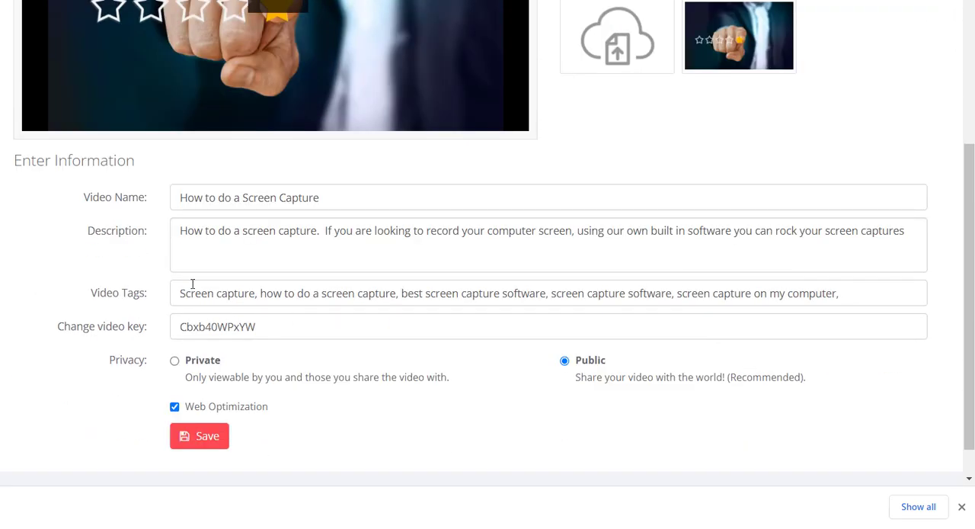
{"action": "mouse_move", "coordinate": [134, 332]}
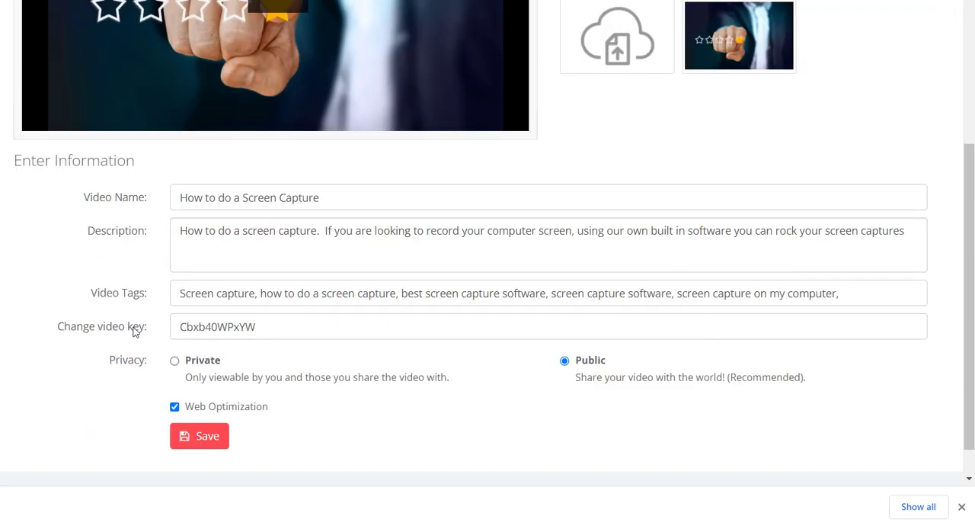
{"action": "mouse_move", "coordinate": [320, 352]}
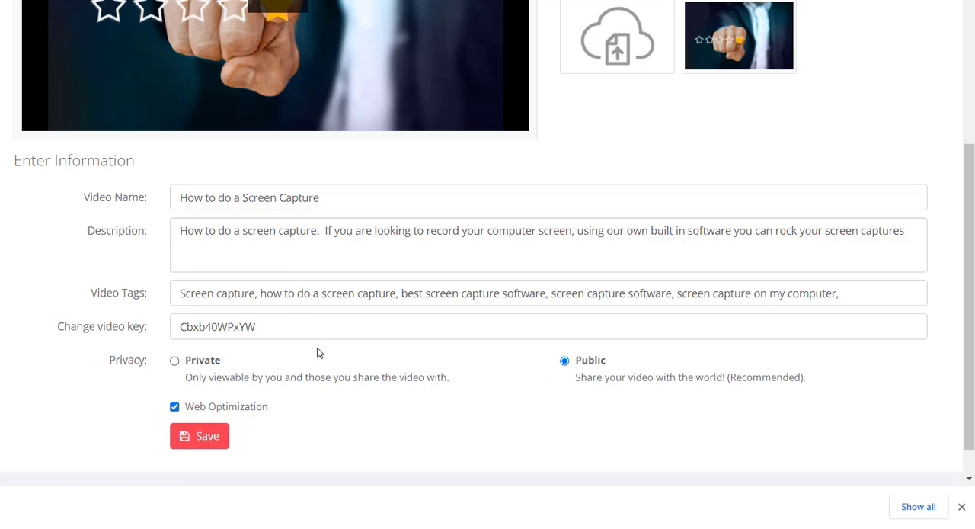
{"action": "scroll", "scroll_direction": "down", "scroll_amount": 3}
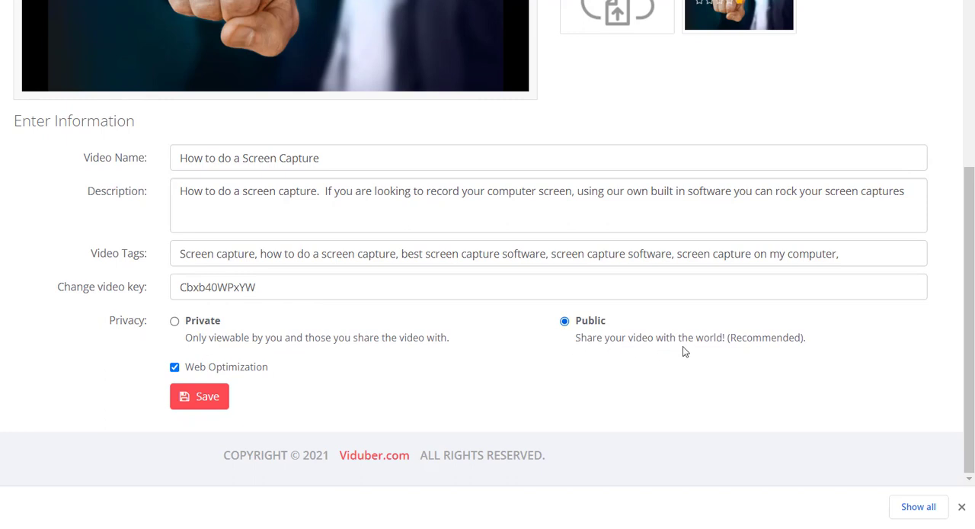
{"action": "mouse_move", "coordinate": [674, 376]}
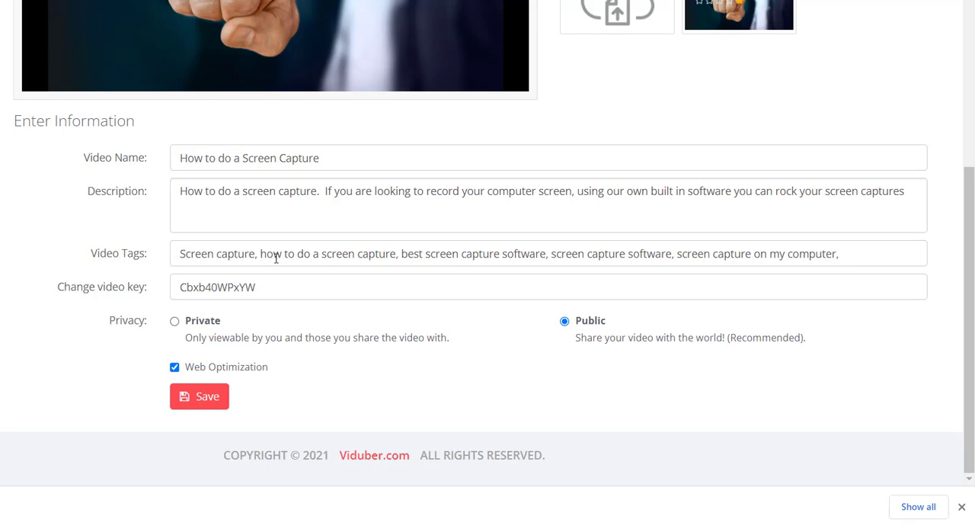
{"action": "mouse_move", "coordinate": [494, 258]}
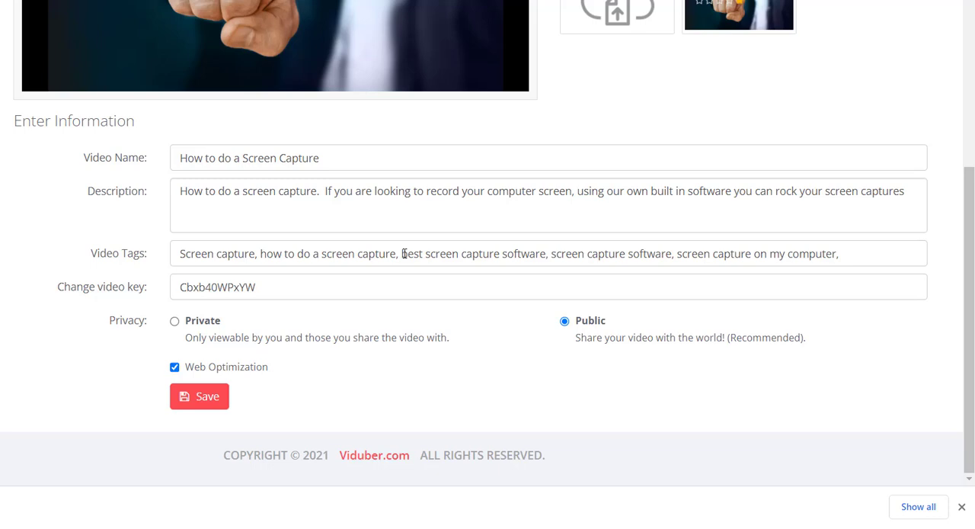
{"action": "double_click", "coordinate": [474, 253]}
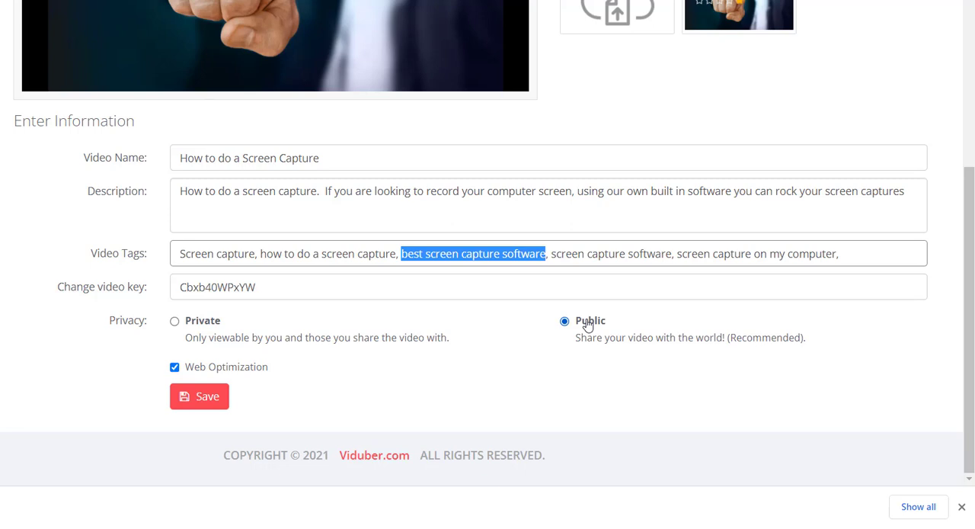
{"action": "mouse_move", "coordinate": [175, 323]}
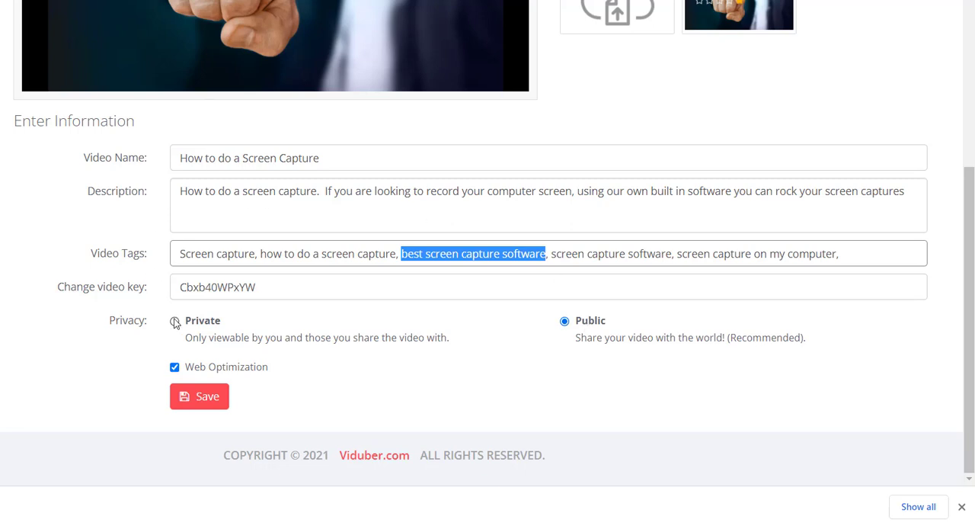
{"action": "left_click", "coordinate": [173, 320]}
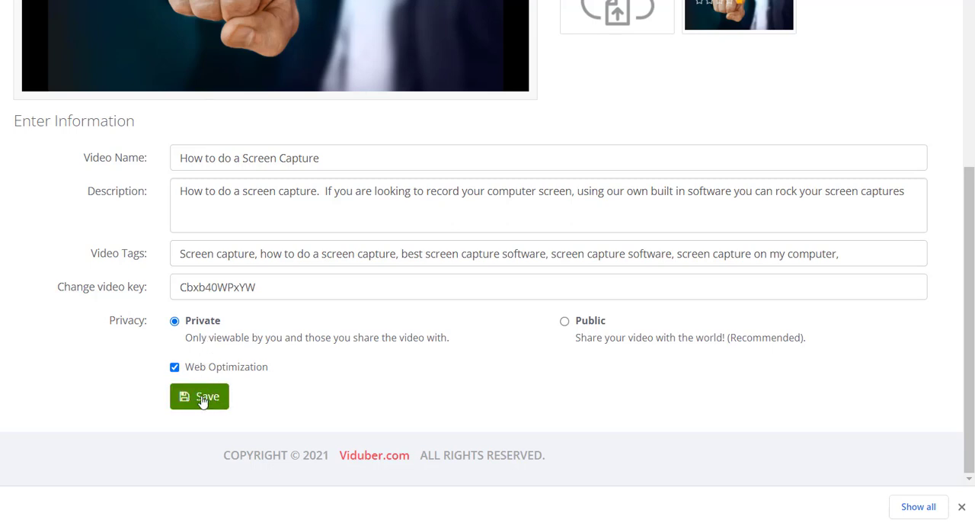
Step: Save the video as Private, returning to the Home page with 'Video updated' shown
{"action": "left_click", "coordinate": [199, 396]}
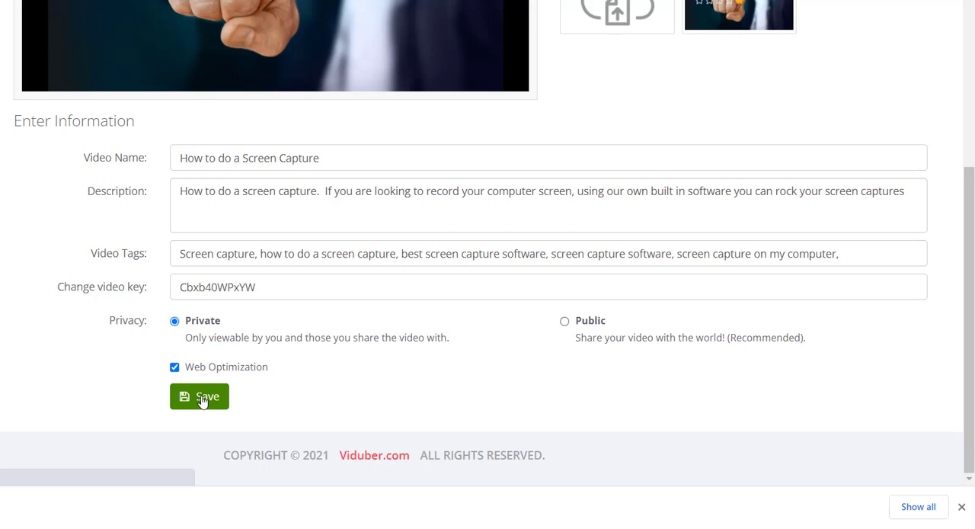
{"action": "mouse_move", "coordinate": [265, 341]}
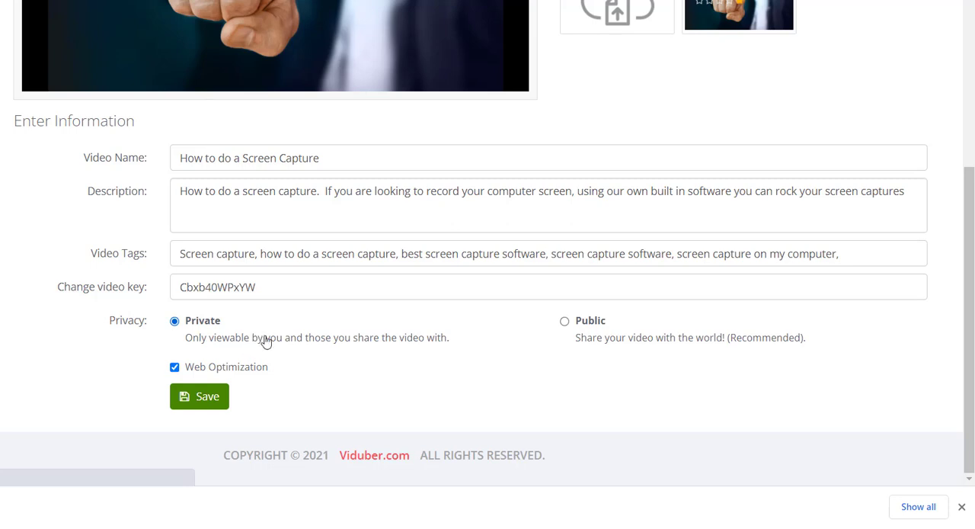
{"action": "mouse_move", "coordinate": [441, 358]}
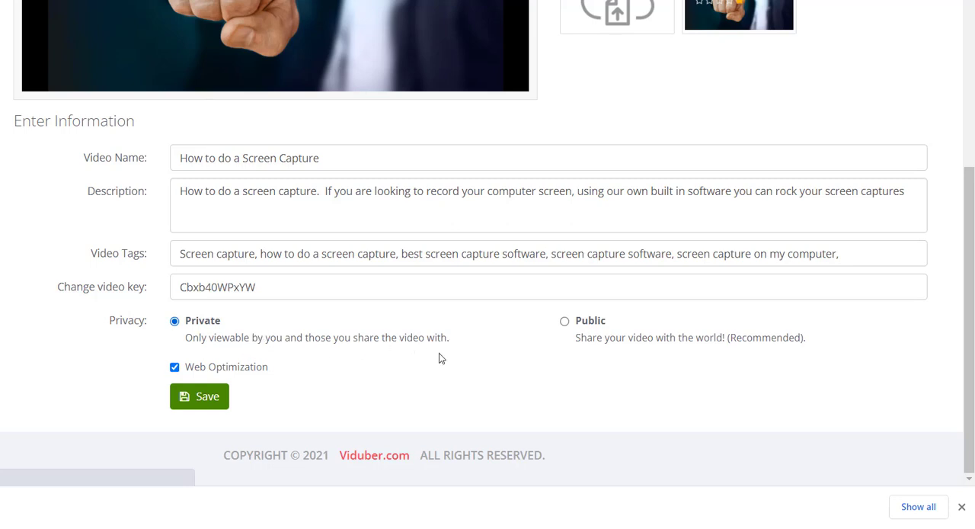
{"action": "mouse_move", "coordinate": [381, 375]}
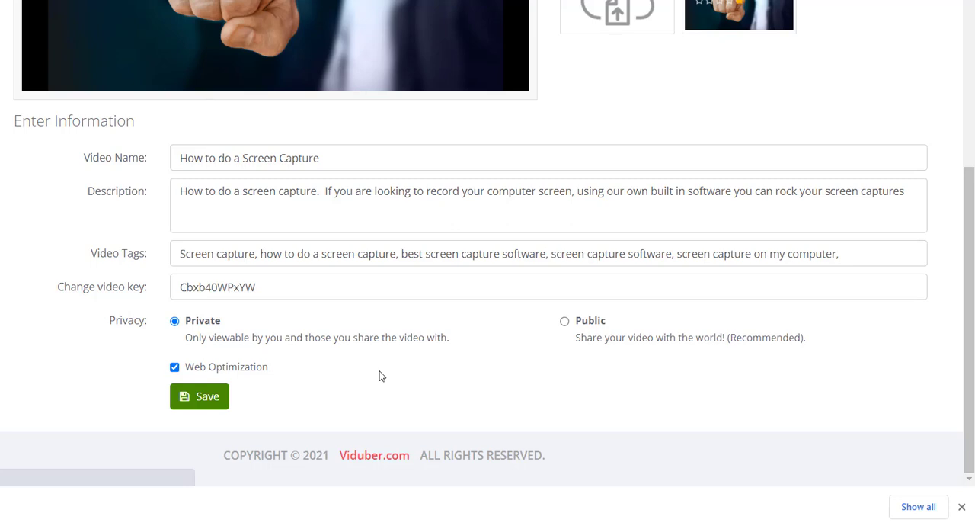
{"action": "left_click", "coordinate": [198, 396]}
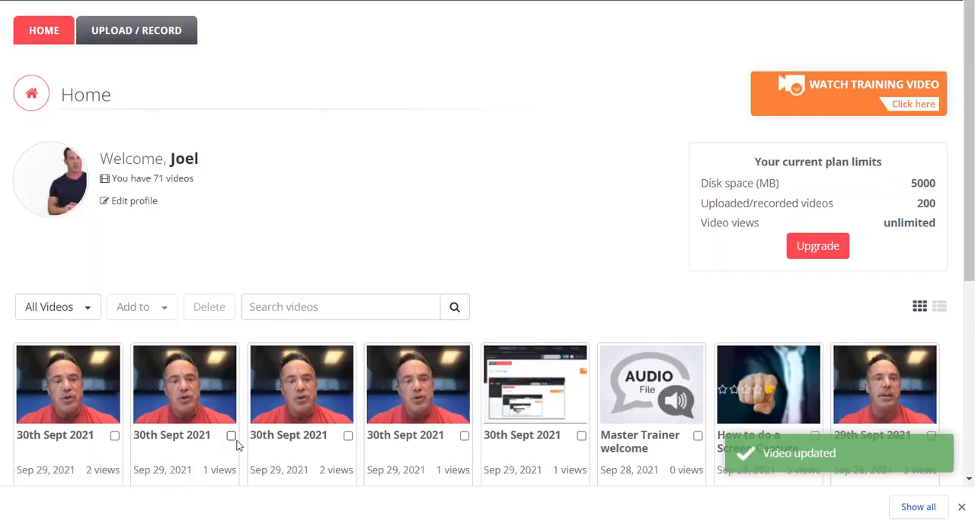
{"action": "scroll", "scroll_direction": "down", "scroll_amount": 3}
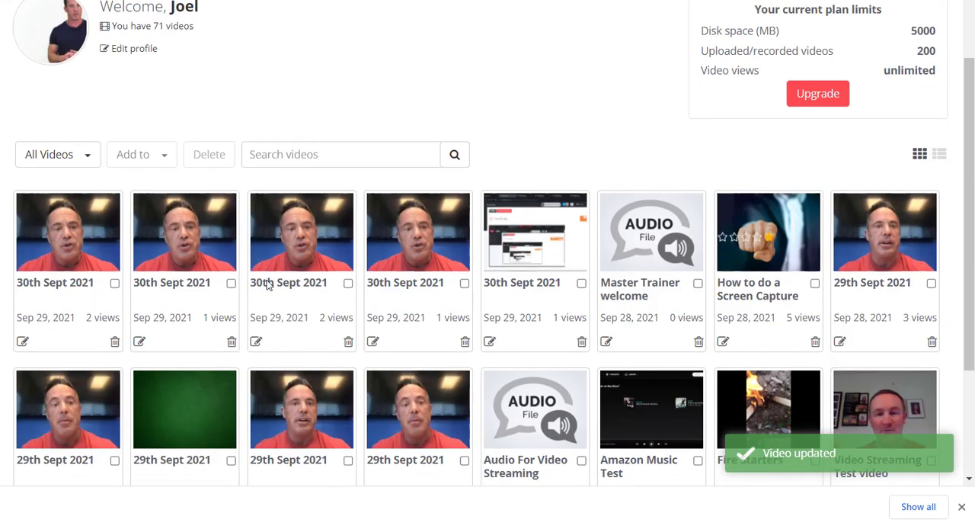